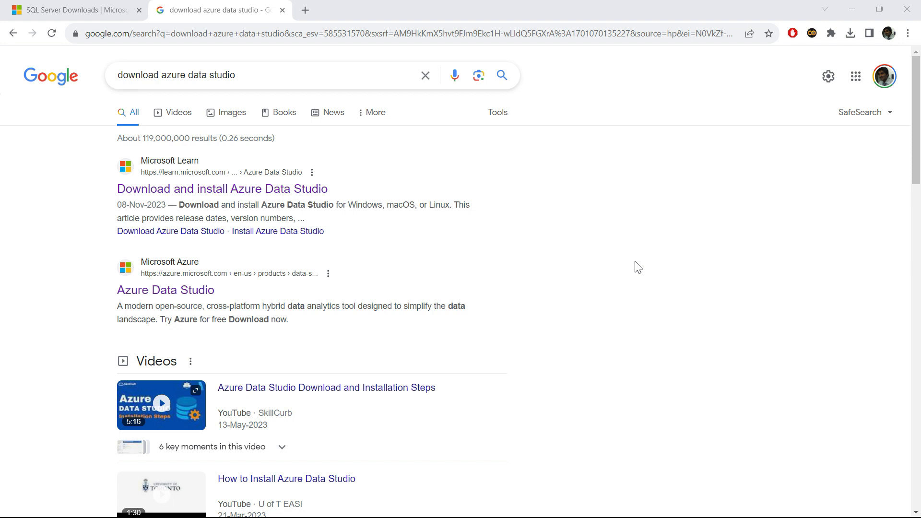
pyautogui.moveTo(368, 202)
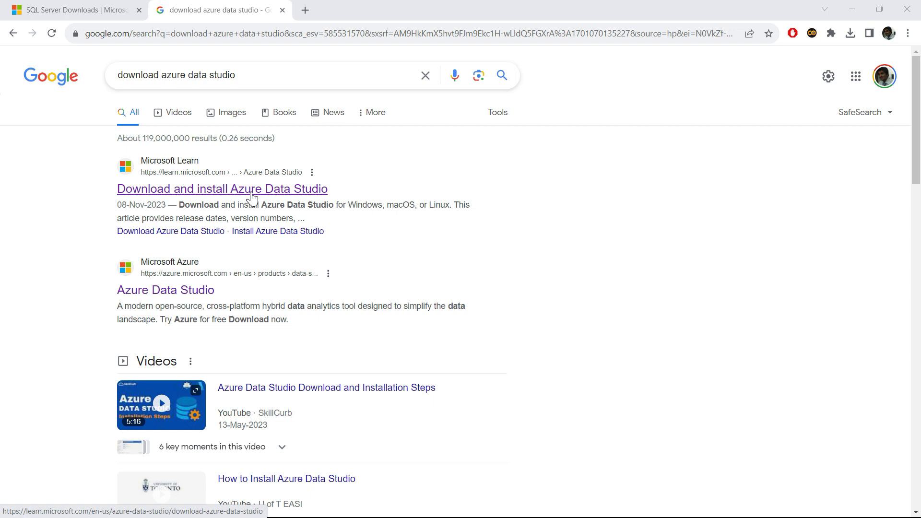
pyautogui.moveTo(72, 196)
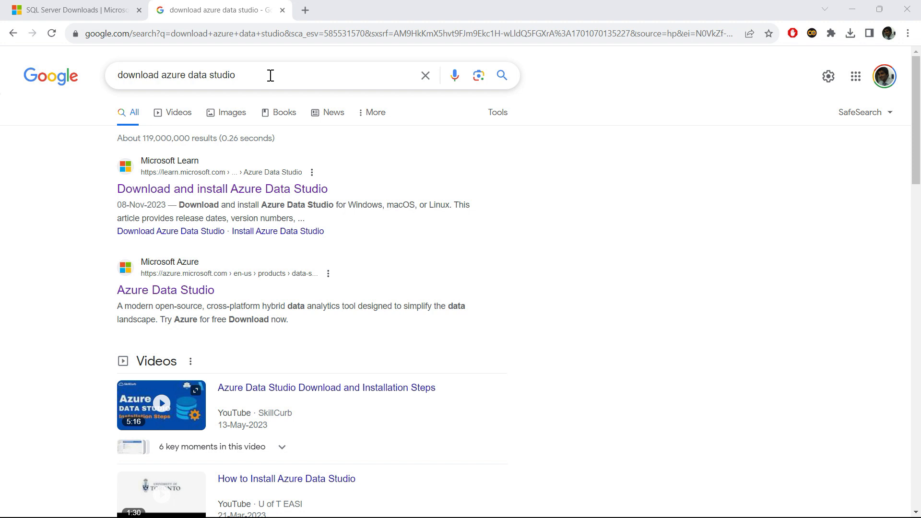
pyautogui.moveTo(149, 202)
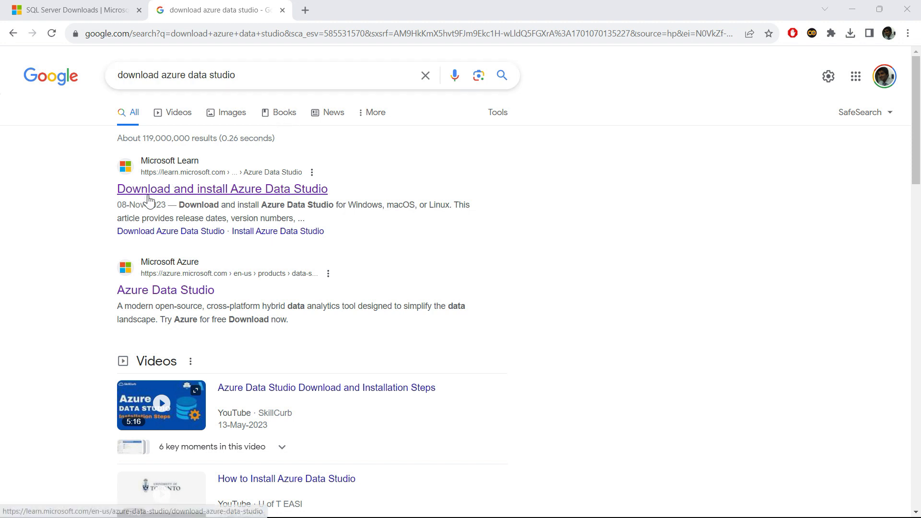
pyautogui.moveTo(205, 197)
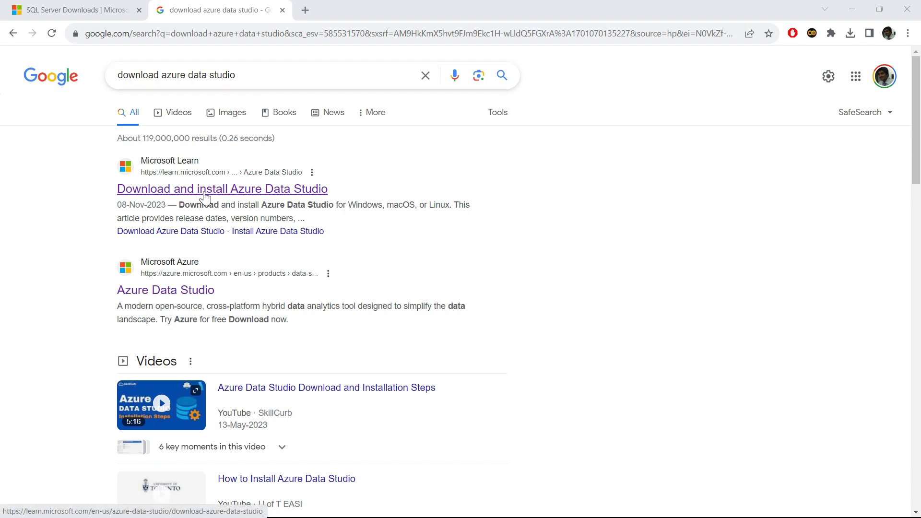
# Open the Download and install Azure Data Studio article at its Windows user installer section.
pyautogui.click(222, 189)
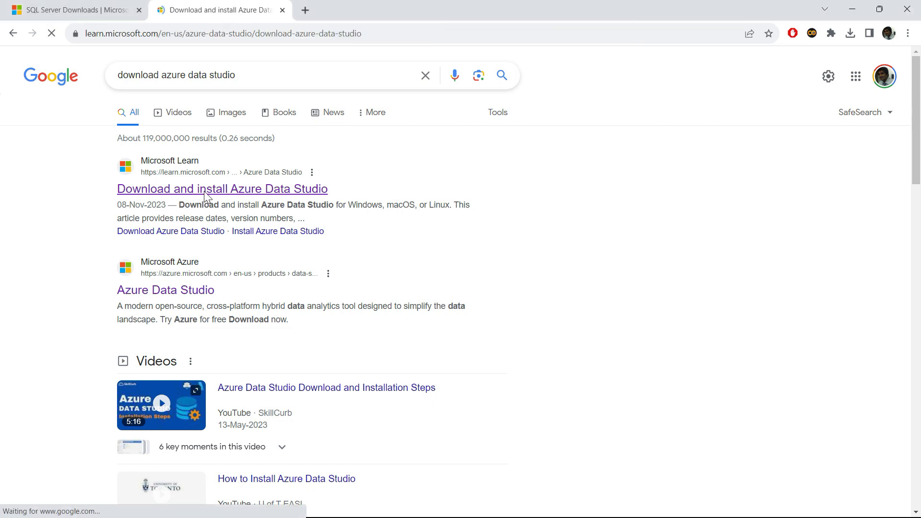
pyautogui.click(222, 188)
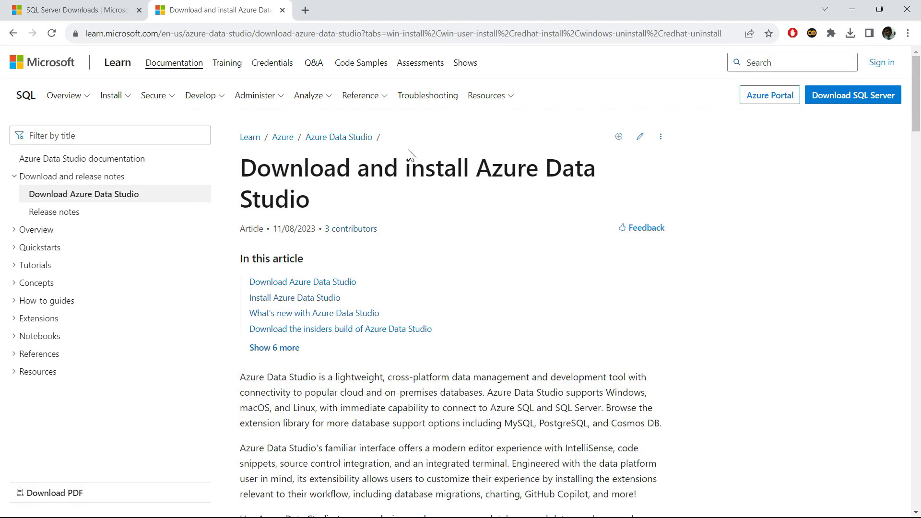
pyautogui.moveTo(303, 282)
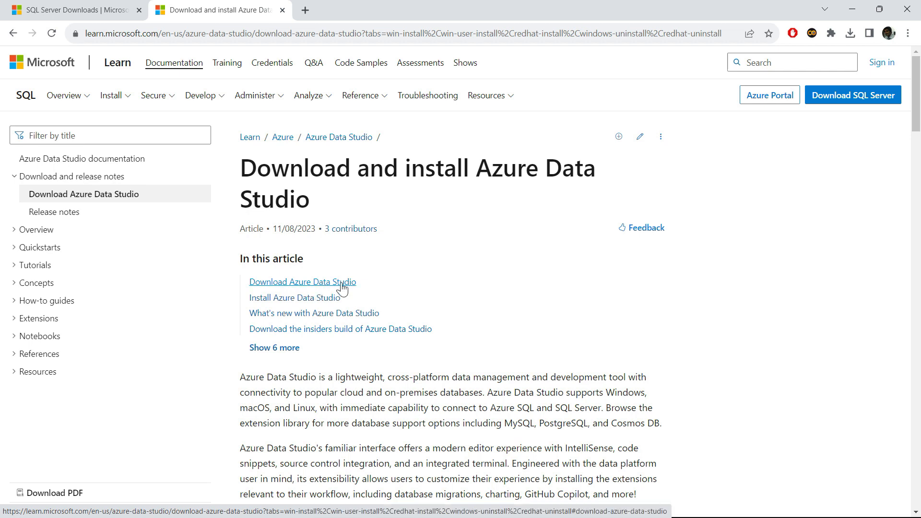
pyautogui.click(303, 282)
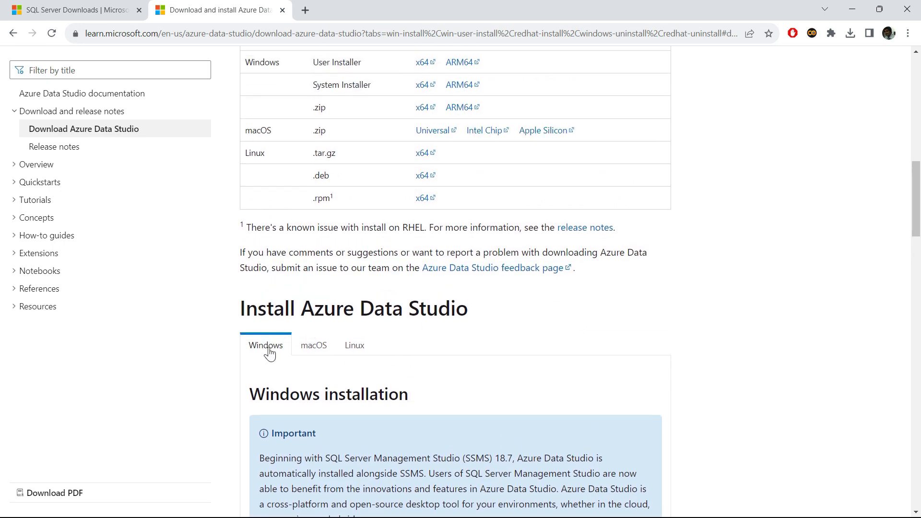
pyautogui.scroll(-3)
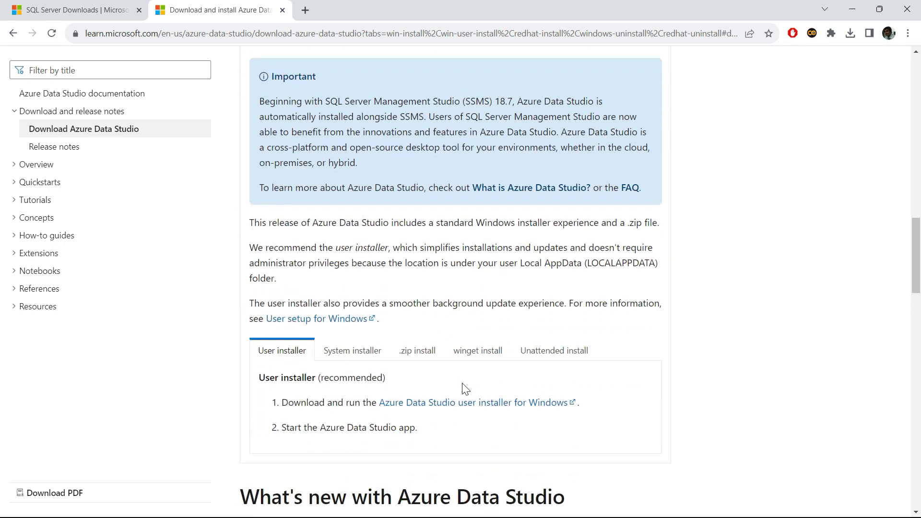
pyautogui.scroll(-3)
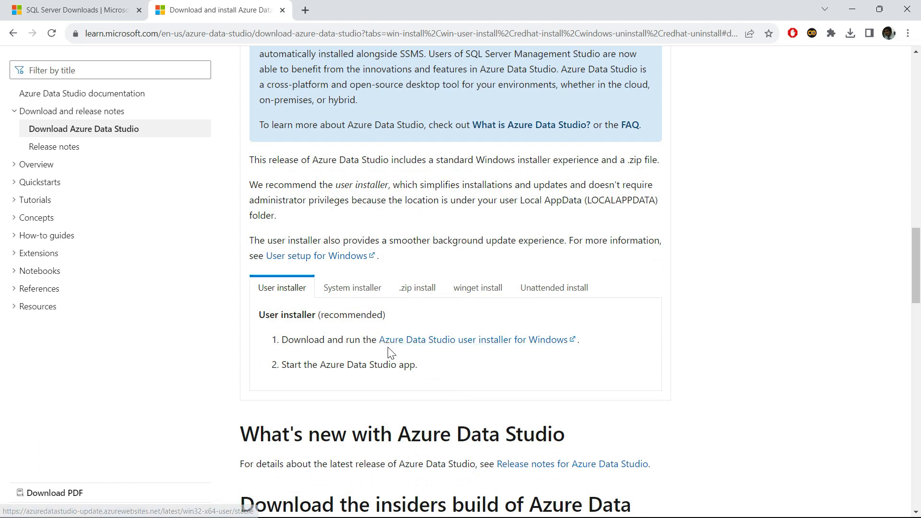
pyautogui.moveTo(523, 345)
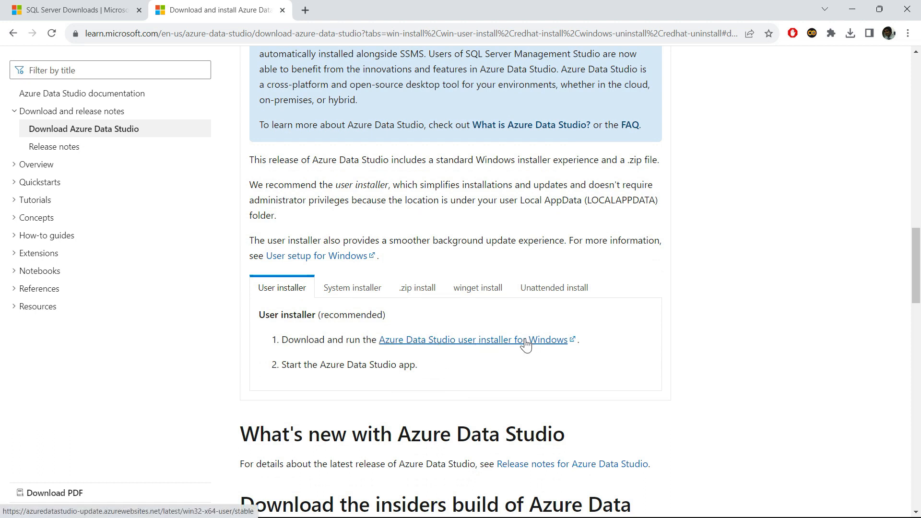
# Download the Azure Data Studio user installer for Windows and run it from browser downloads.
pyautogui.click(476, 340)
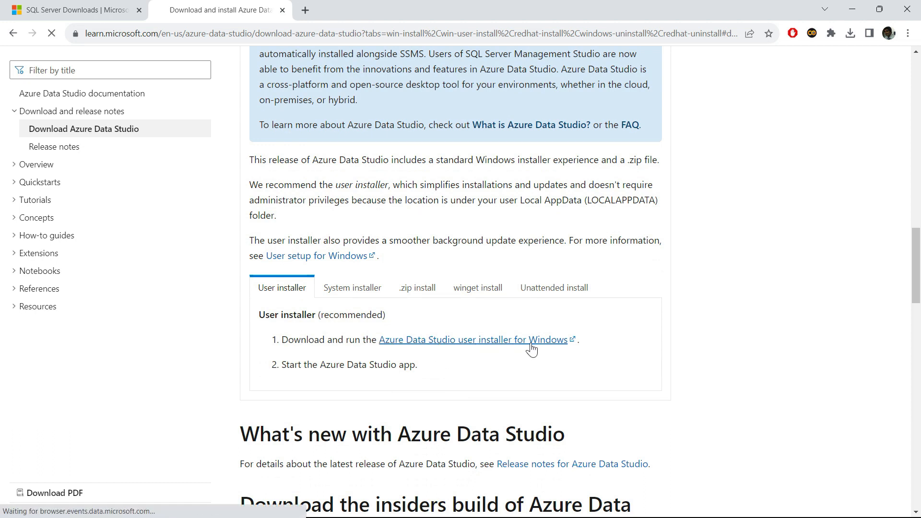
pyautogui.click(473, 339)
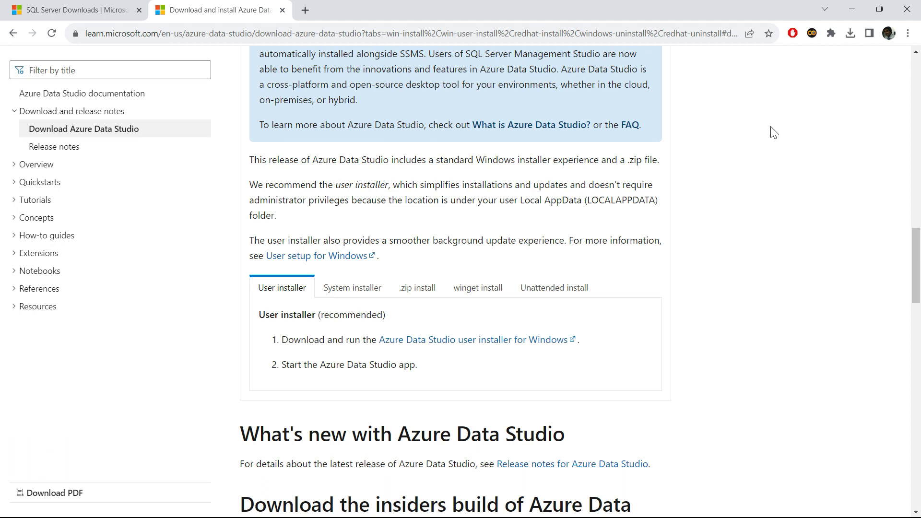
pyautogui.click(849, 33)
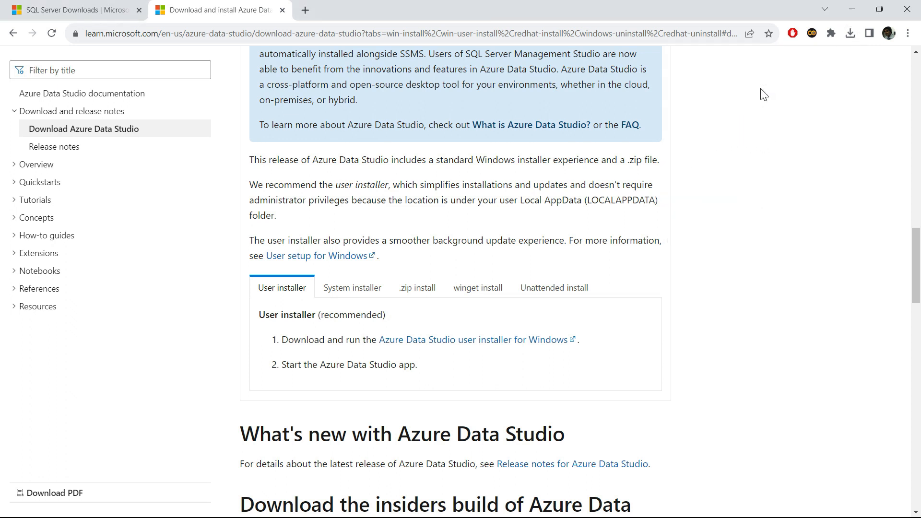
pyautogui.moveTo(767, 155)
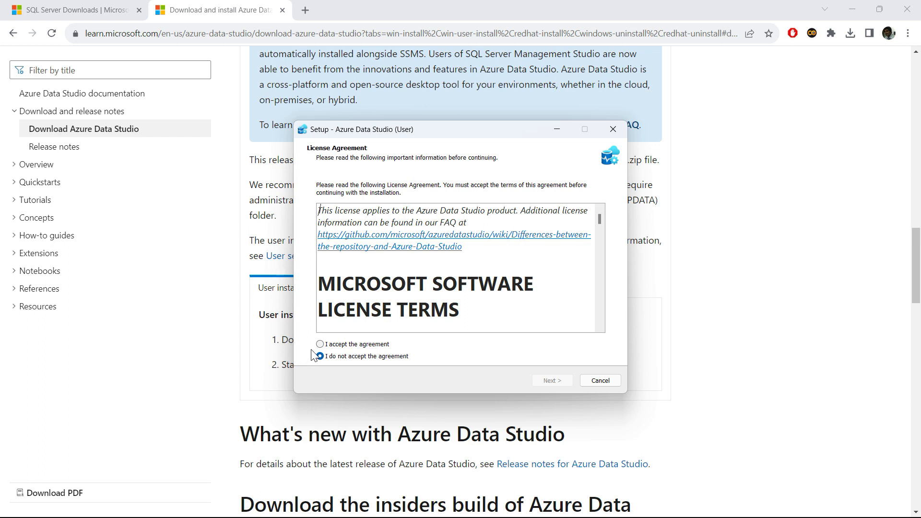
# Accept the license agreement and keep the default install and Start Menu folders.
pyautogui.click(320, 344)
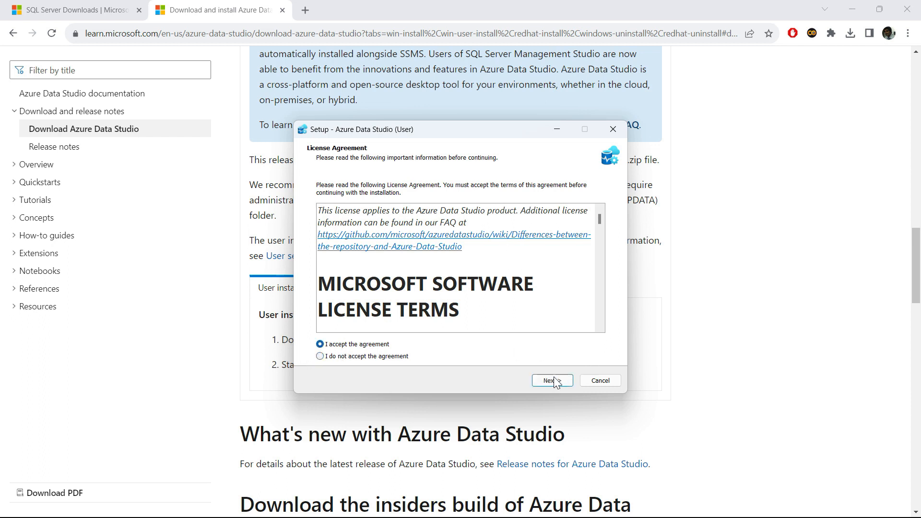
pyautogui.click(550, 380)
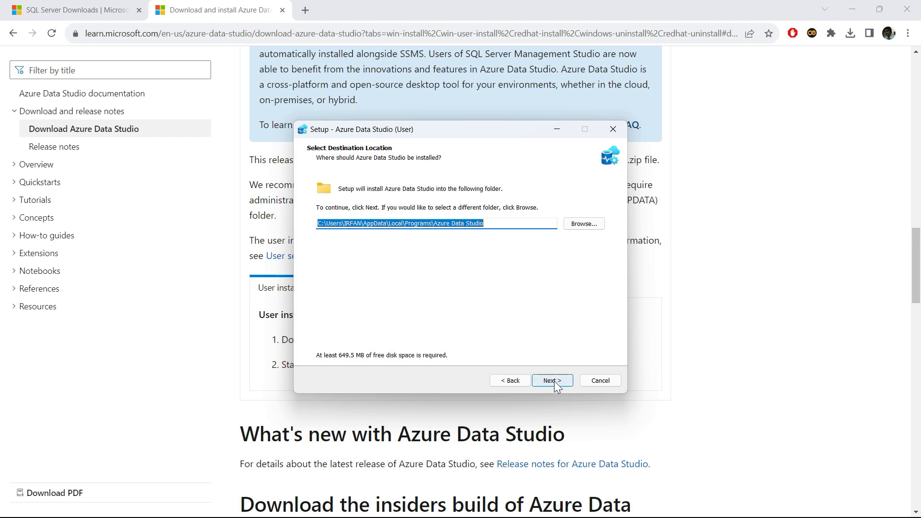
pyautogui.click(551, 380)
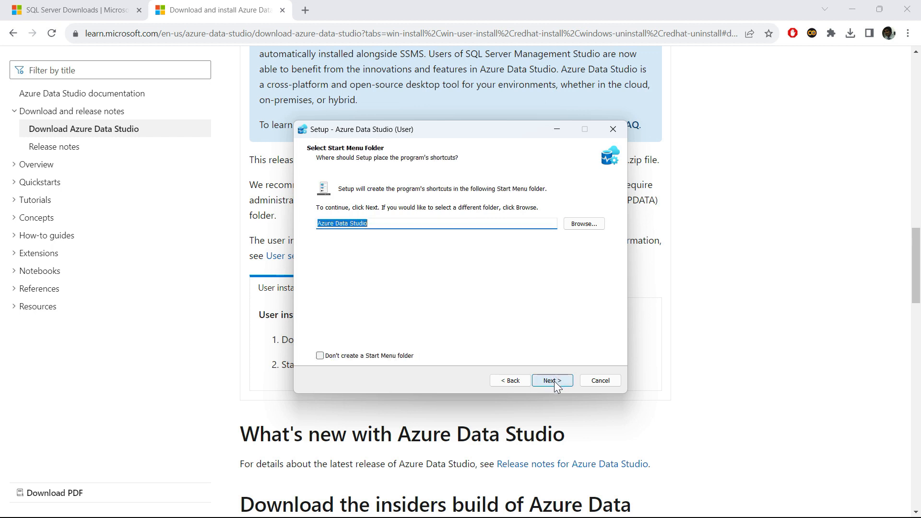
pyautogui.click(551, 380)
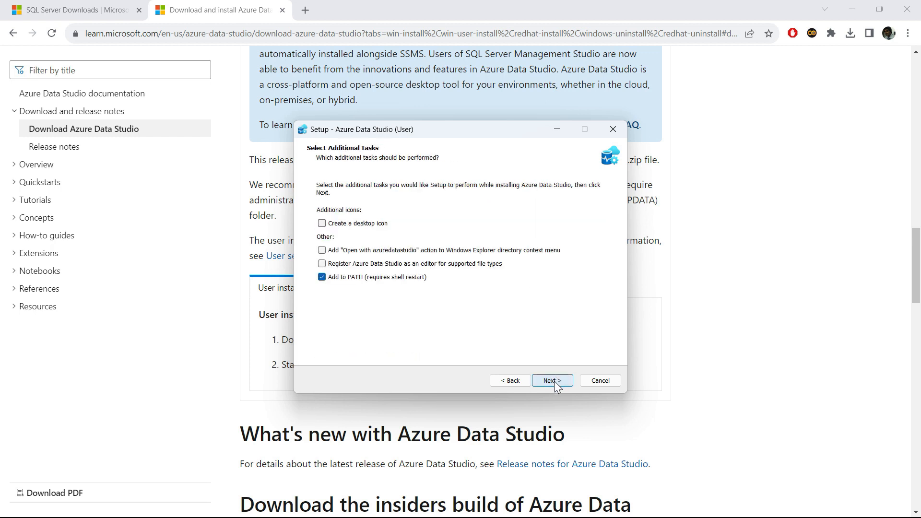
# Install with default additional tasks, then finish with Launch Azure Data Studio checked.
pyautogui.click(551, 379)
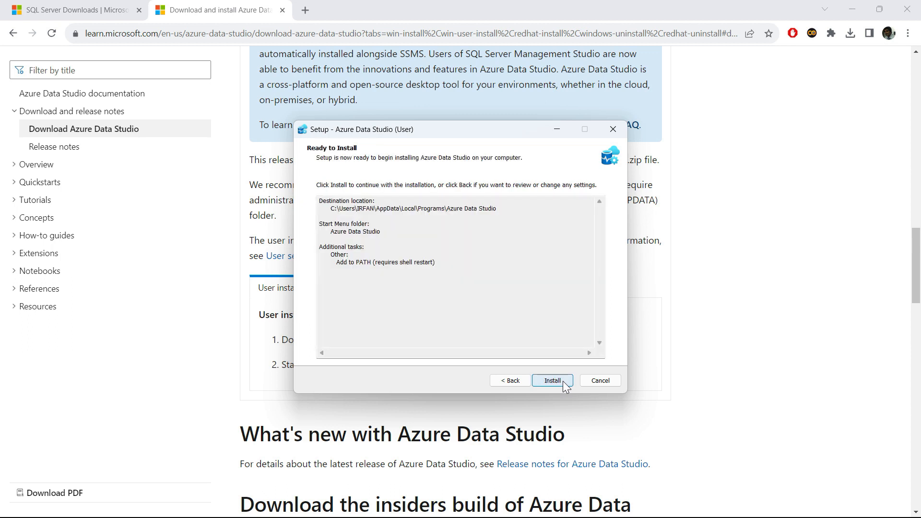
pyautogui.click(551, 380)
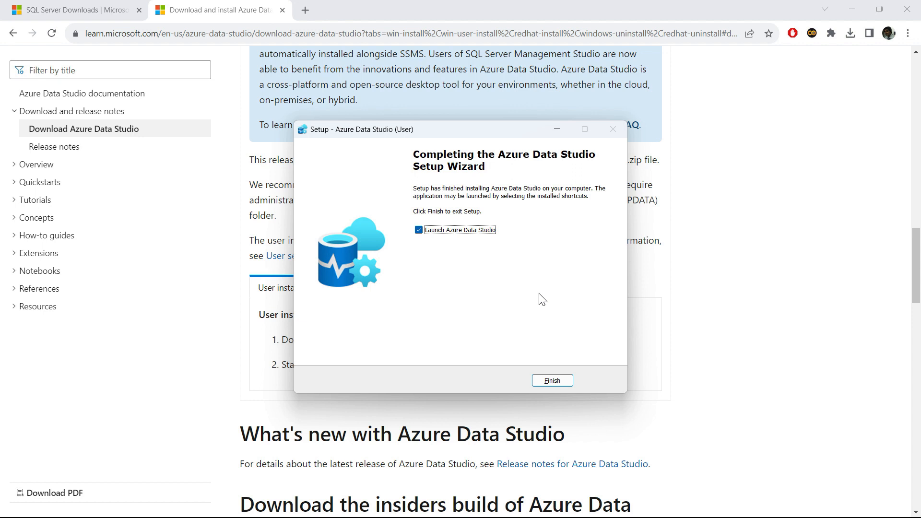
pyautogui.moveTo(554, 343)
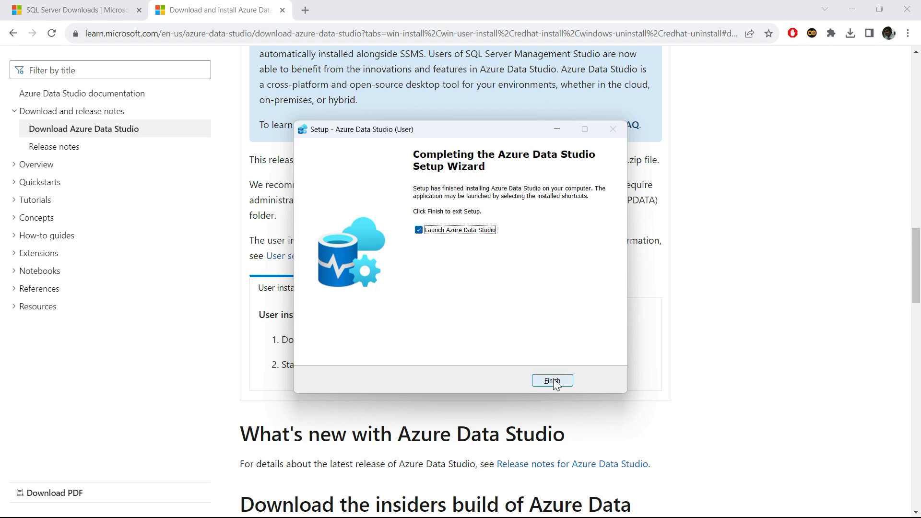
pyautogui.click(551, 380)
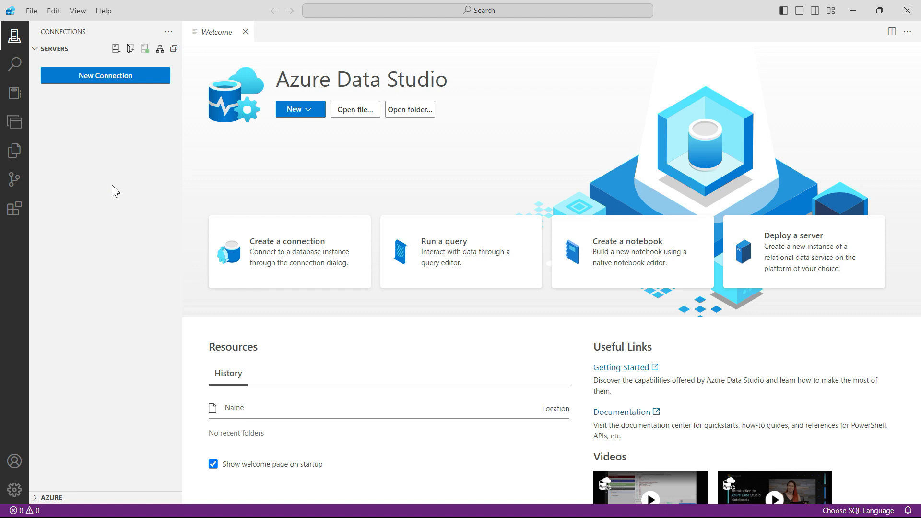
pyautogui.moveTo(99, 186)
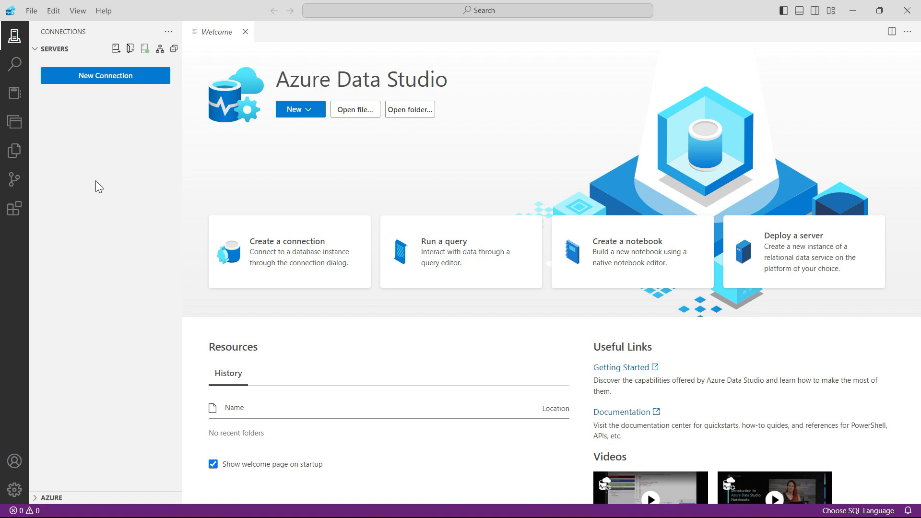
pyautogui.moveTo(109, 165)
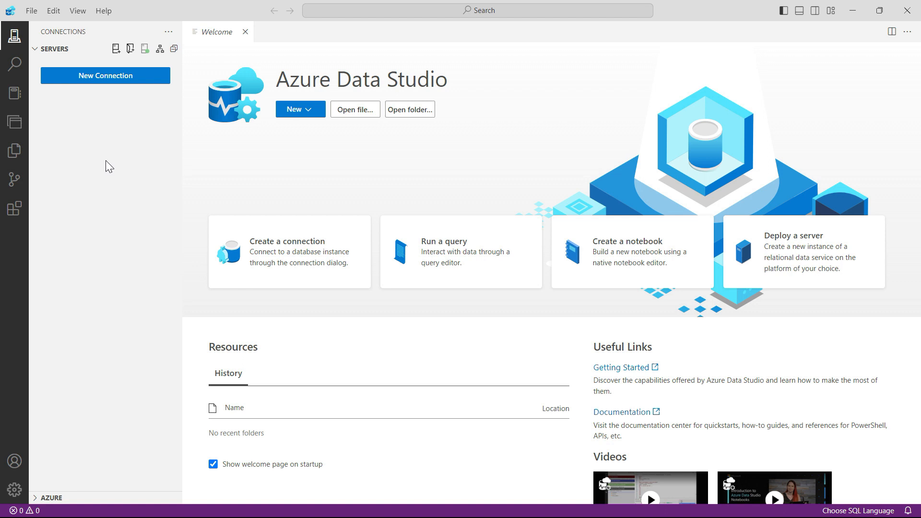
pyautogui.moveTo(115, 79)
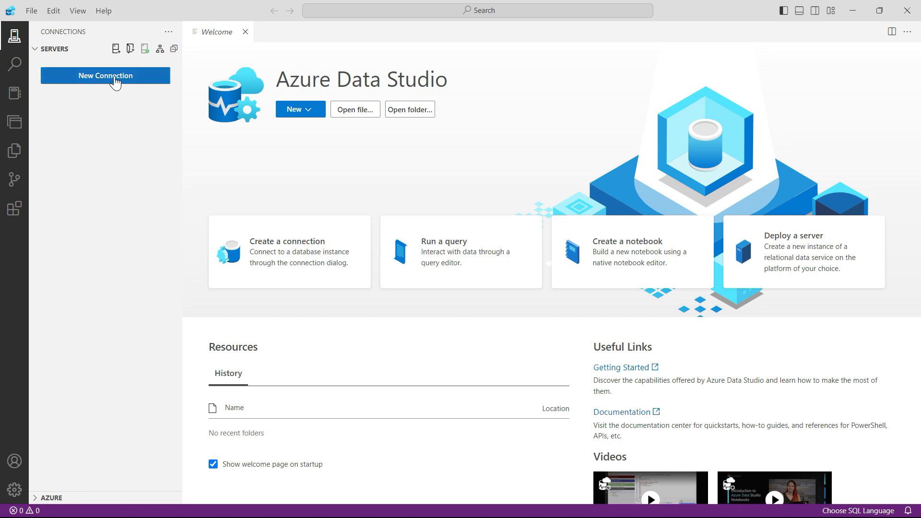
pyautogui.click(105, 75)
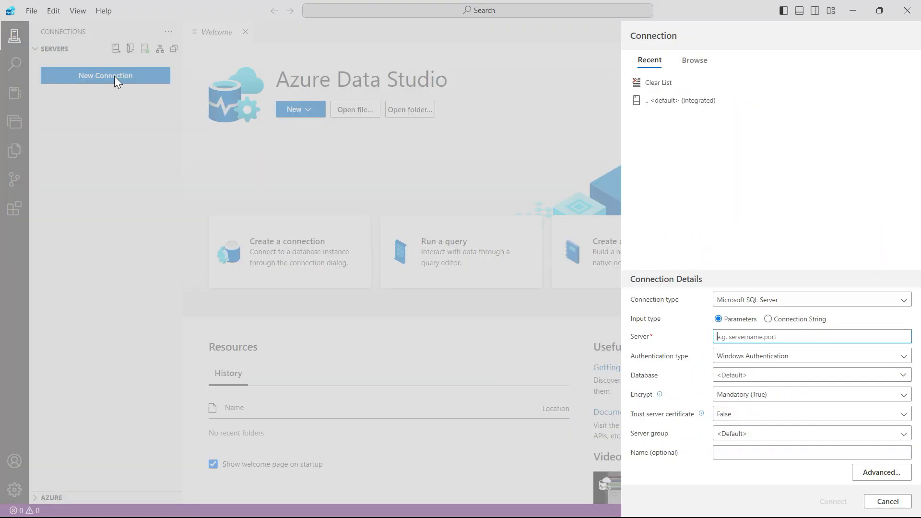
pyautogui.moveTo(761, 194)
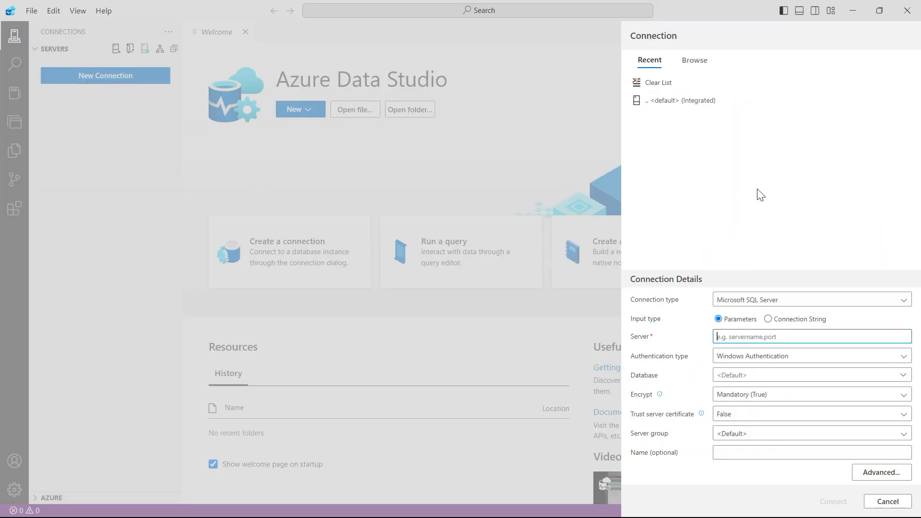
pyautogui.moveTo(694, 182)
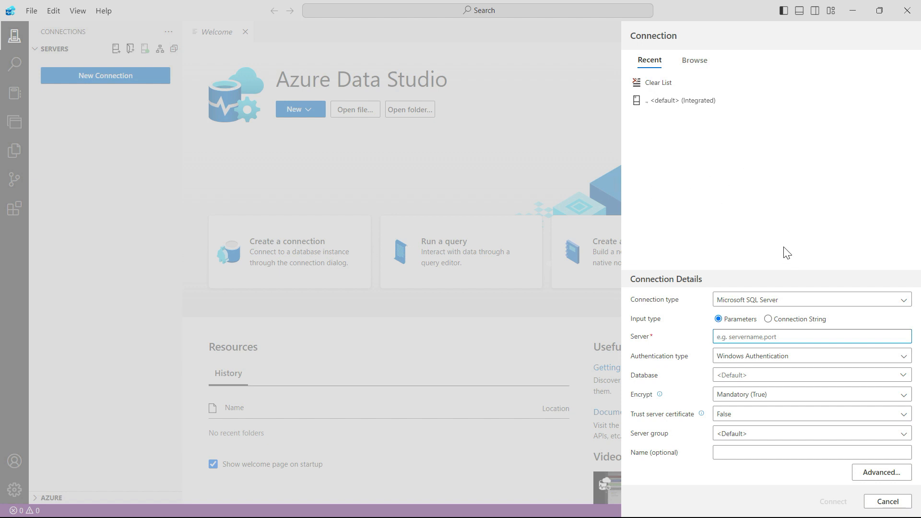
pyautogui.moveTo(769, 254)
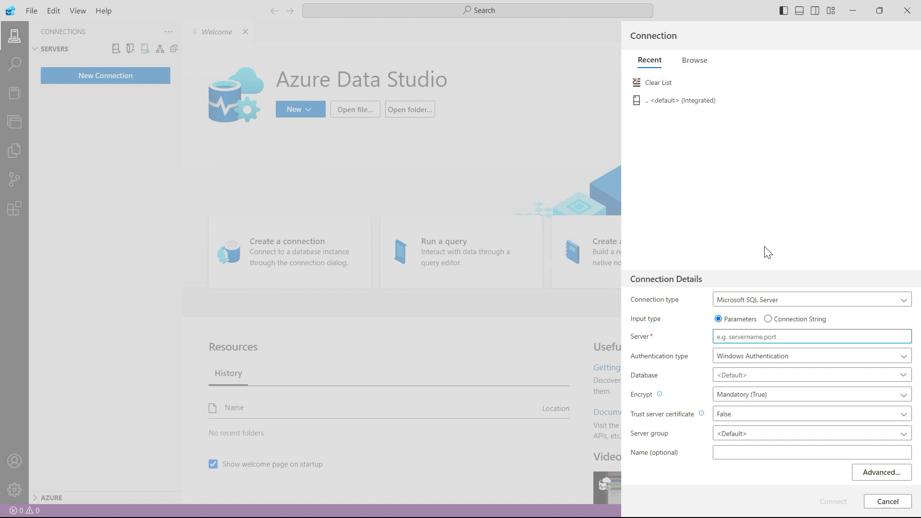
pyautogui.moveTo(786, 493)
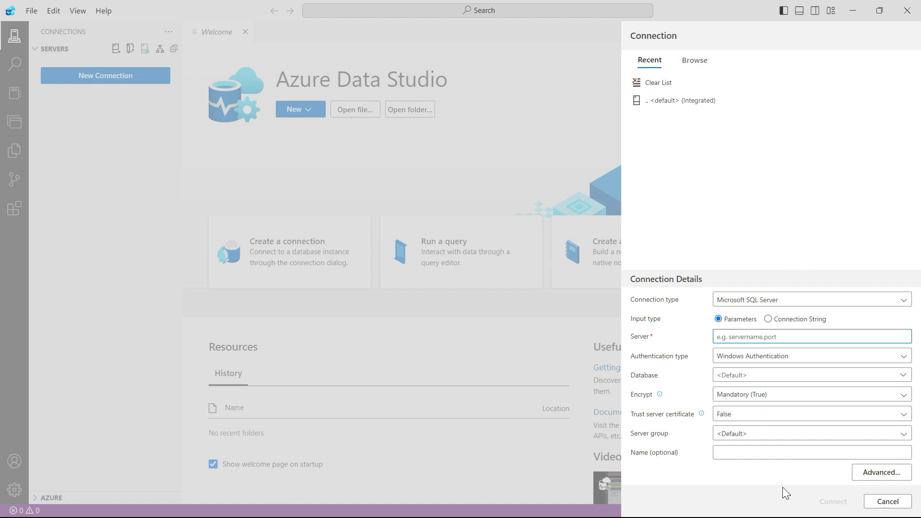
# Enter '.' as the server and keep Microsoft SQL Server with Windows Authentication.
pyautogui.click(811, 336)
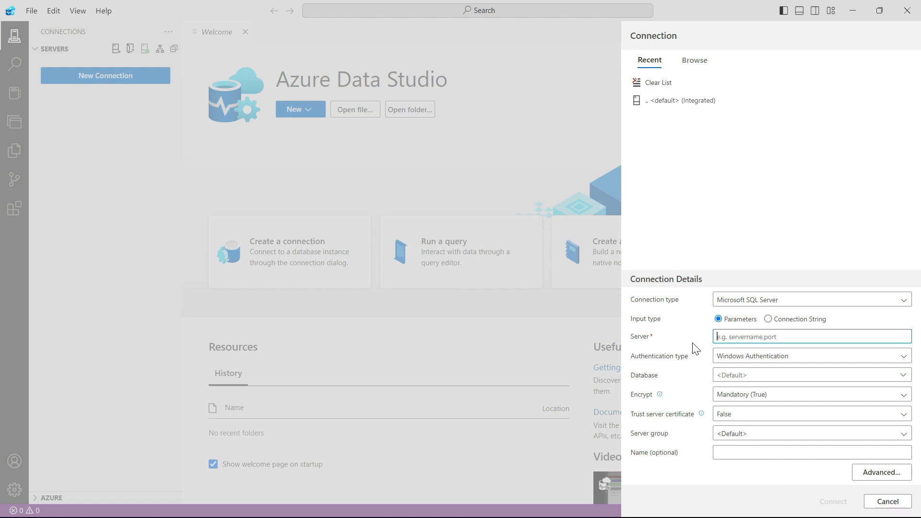
pyautogui.click(811, 336)
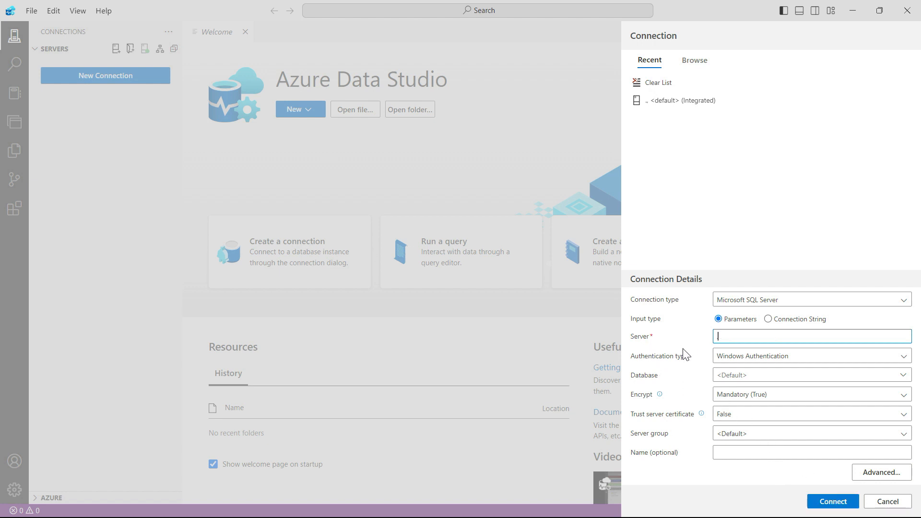
pyautogui.moveTo(675, 343)
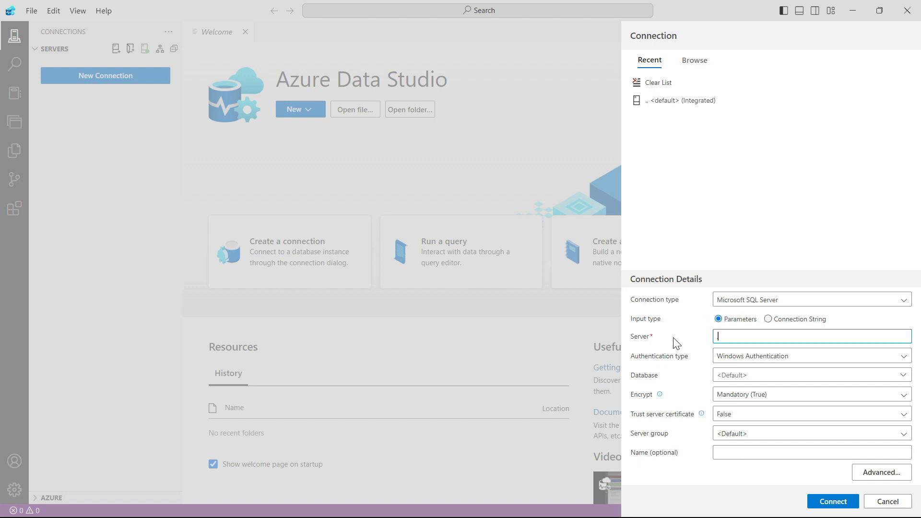
pyautogui.moveTo(695, 343)
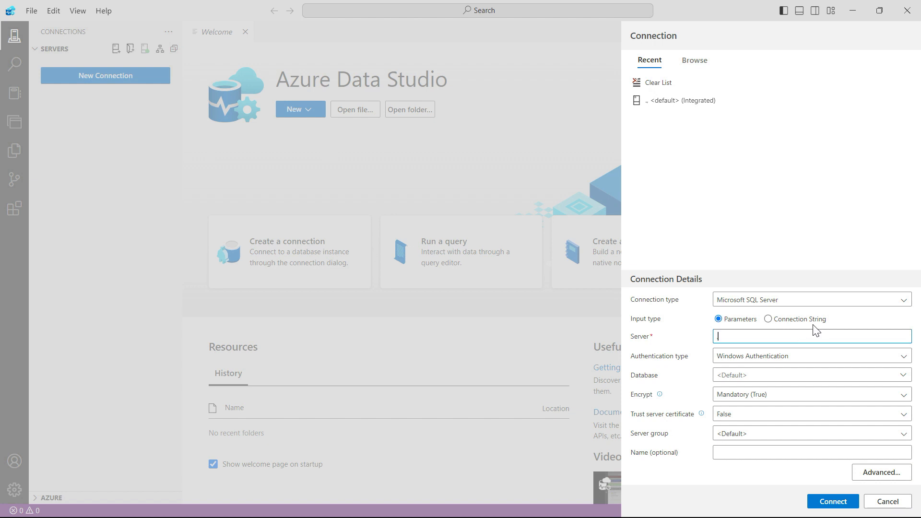
pyautogui.click(810, 299)
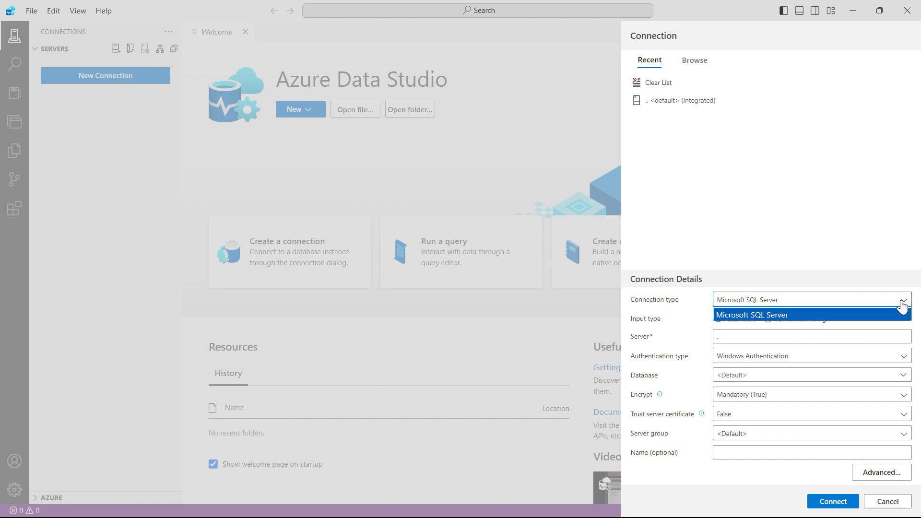
pyautogui.click(751, 314)
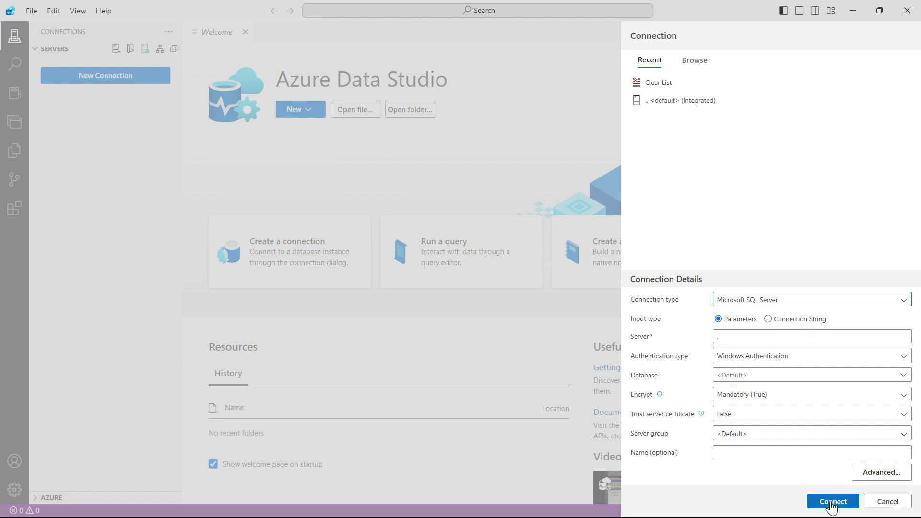
# Connect to '.', enabling Trust server certificate on error, and reconnect to reach the dashboard.
pyautogui.click(831, 501)
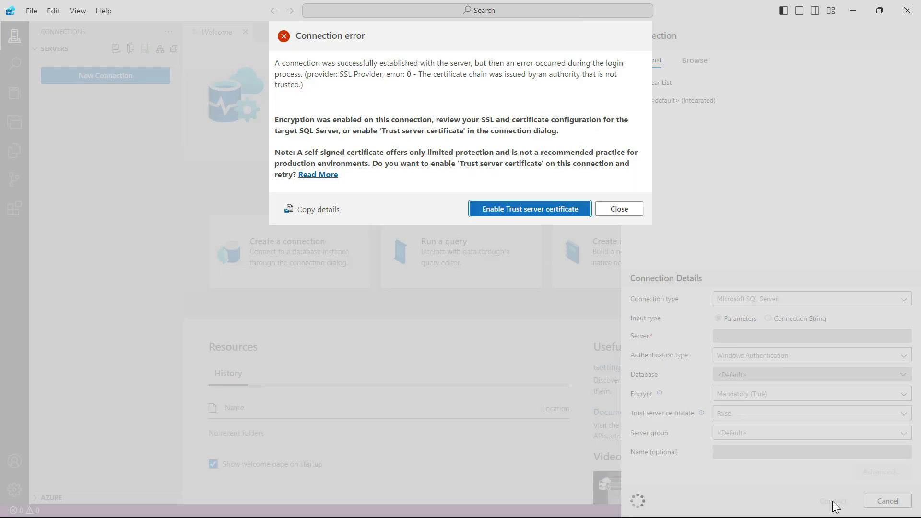
pyautogui.click(618, 209)
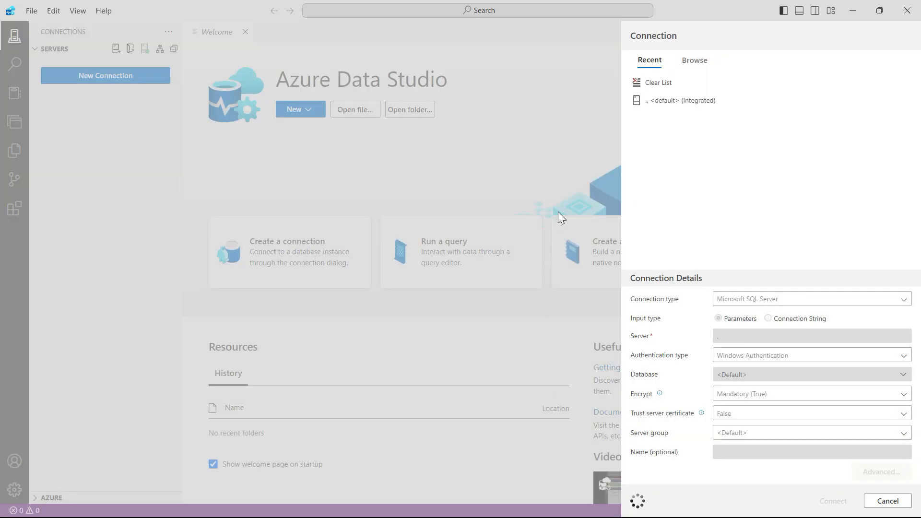
pyautogui.click(832, 501)
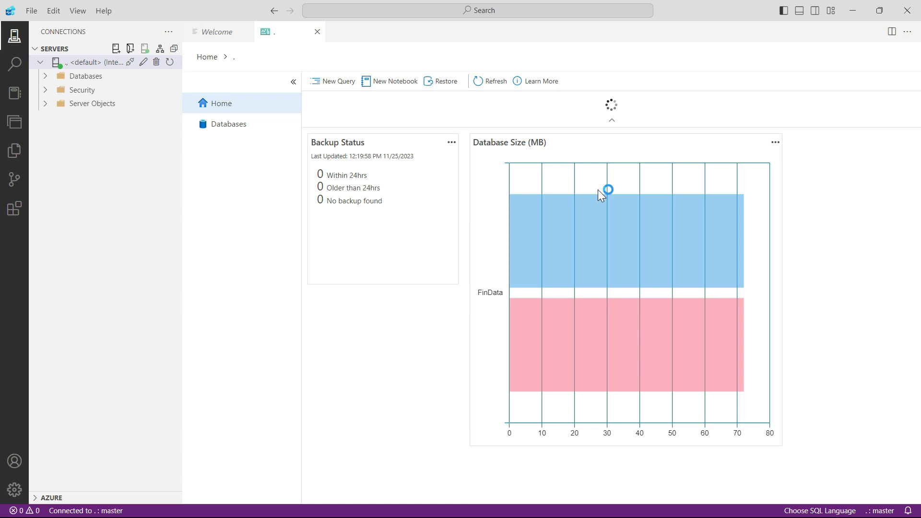